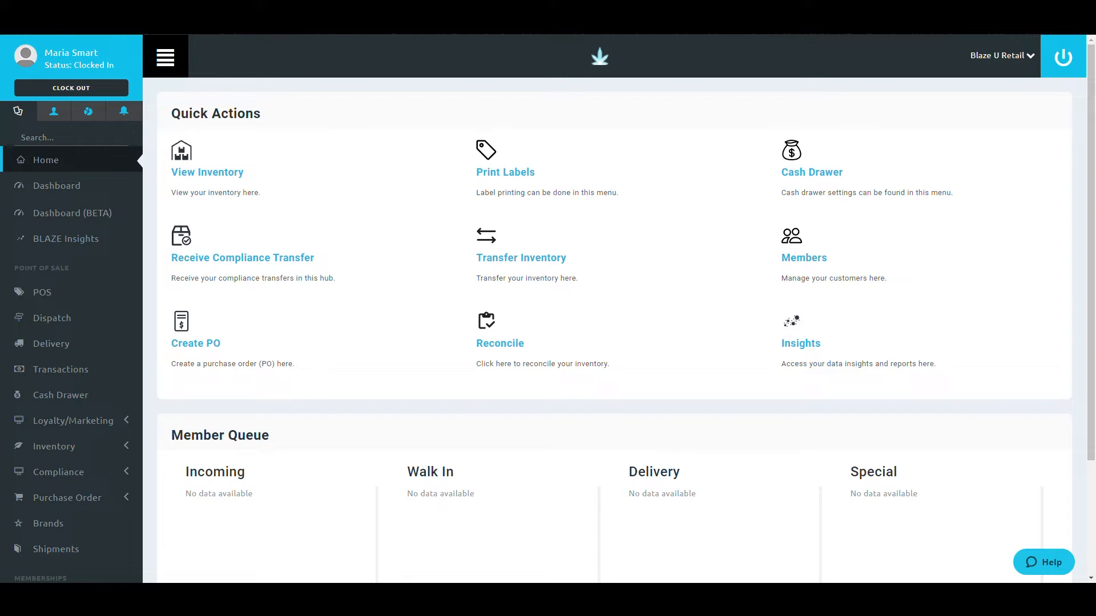
# Reach Global Settings from the sidebar to show Blaze U Retail's Shop Information page.
pyautogui.scroll(-3)
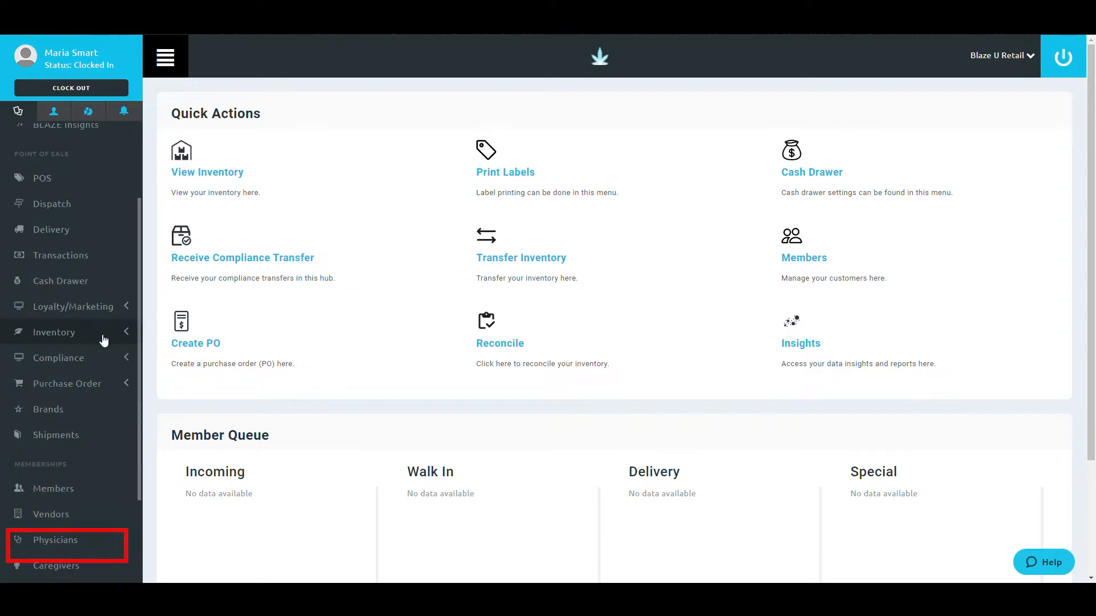
pyautogui.scroll(-3)
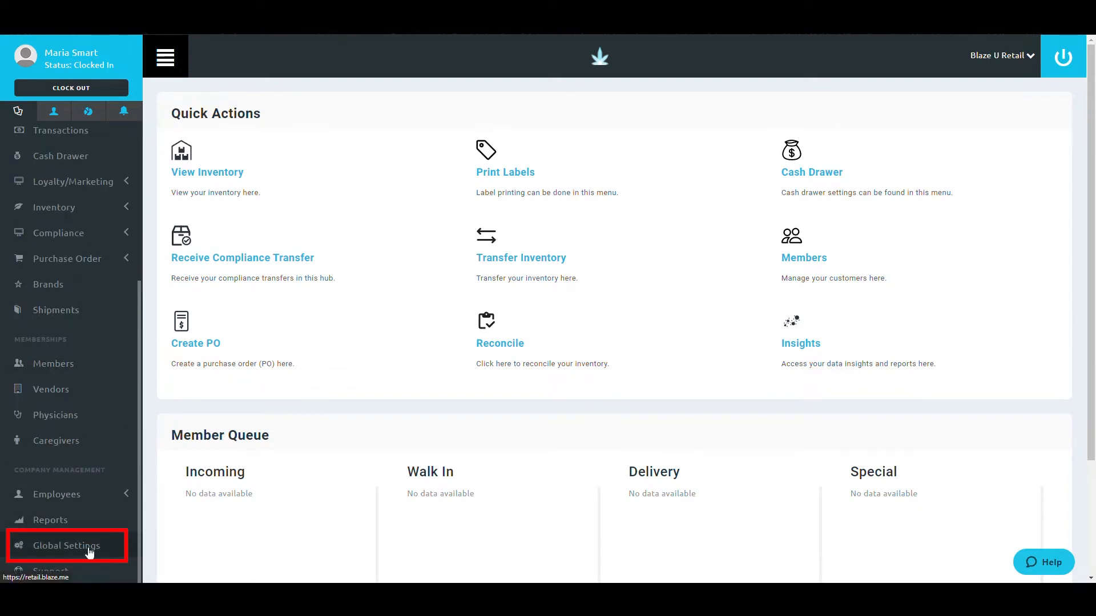
pyautogui.click(67, 545)
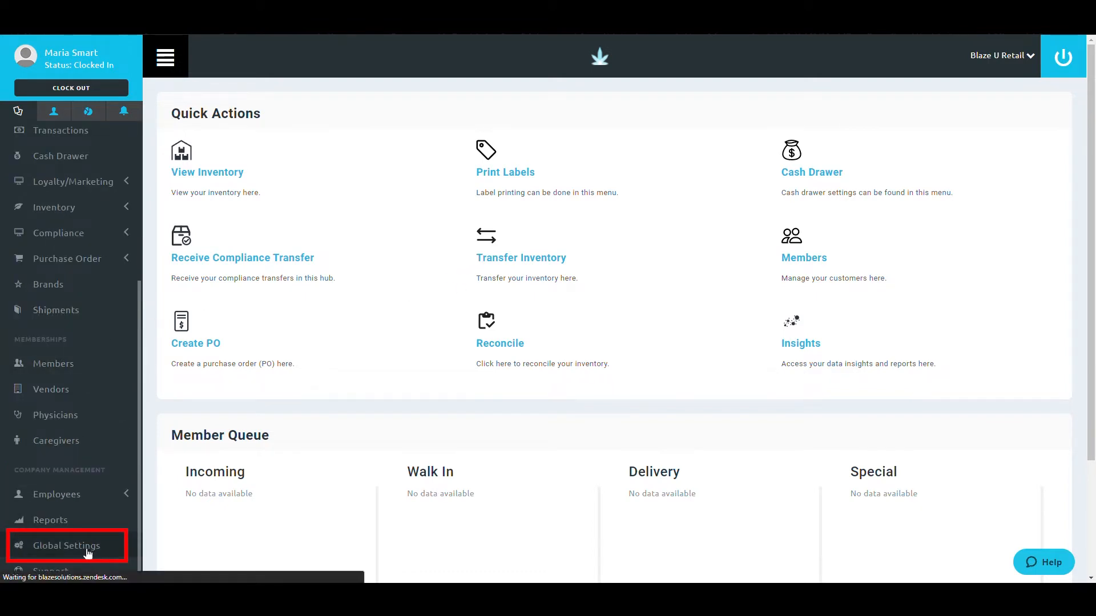
pyautogui.click(67, 546)
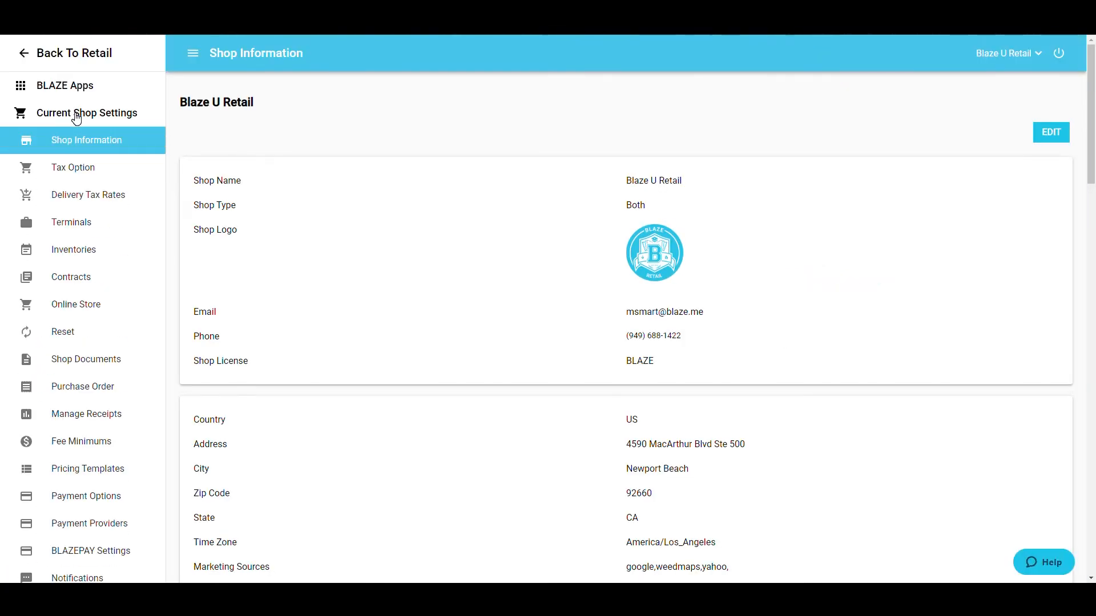
# Show the shop's Terminals list and add a new blank terminal row.
pyautogui.click(71, 223)
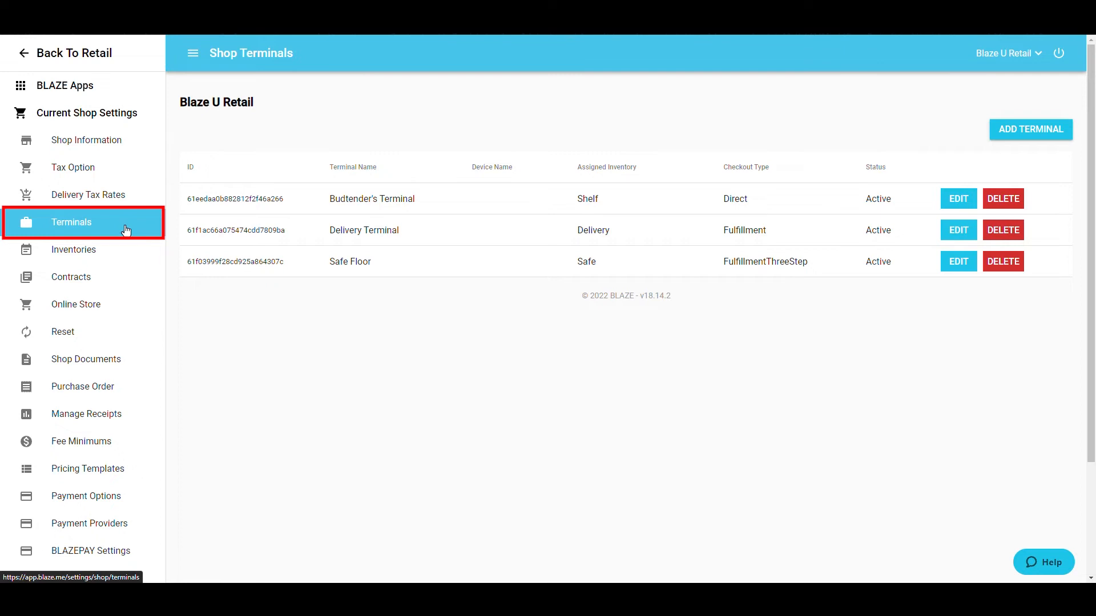
pyautogui.moveTo(1007, 54)
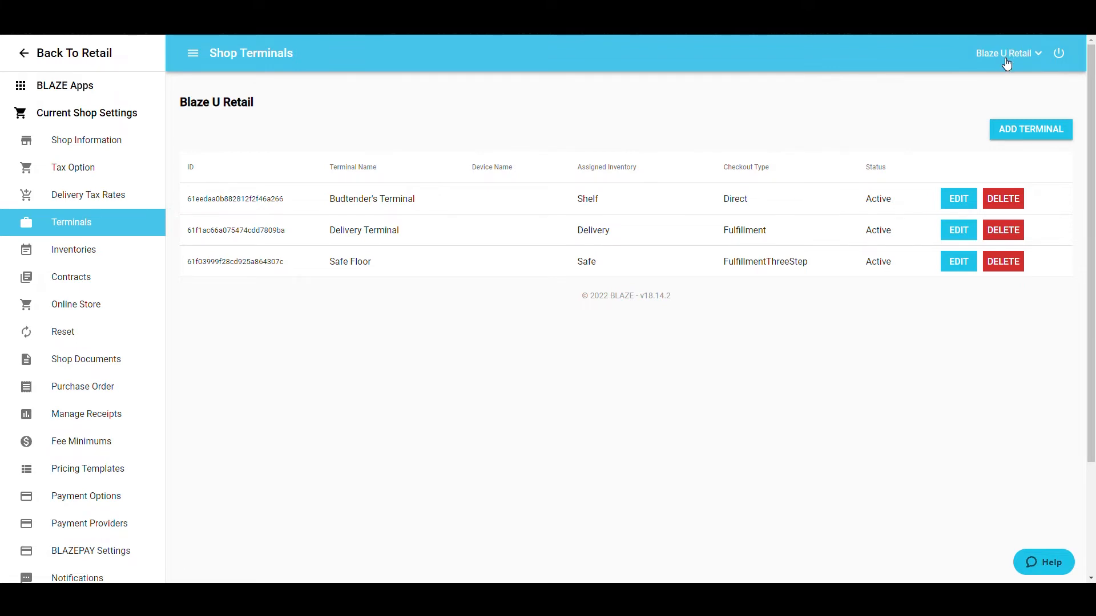
pyautogui.moveTo(806, 130)
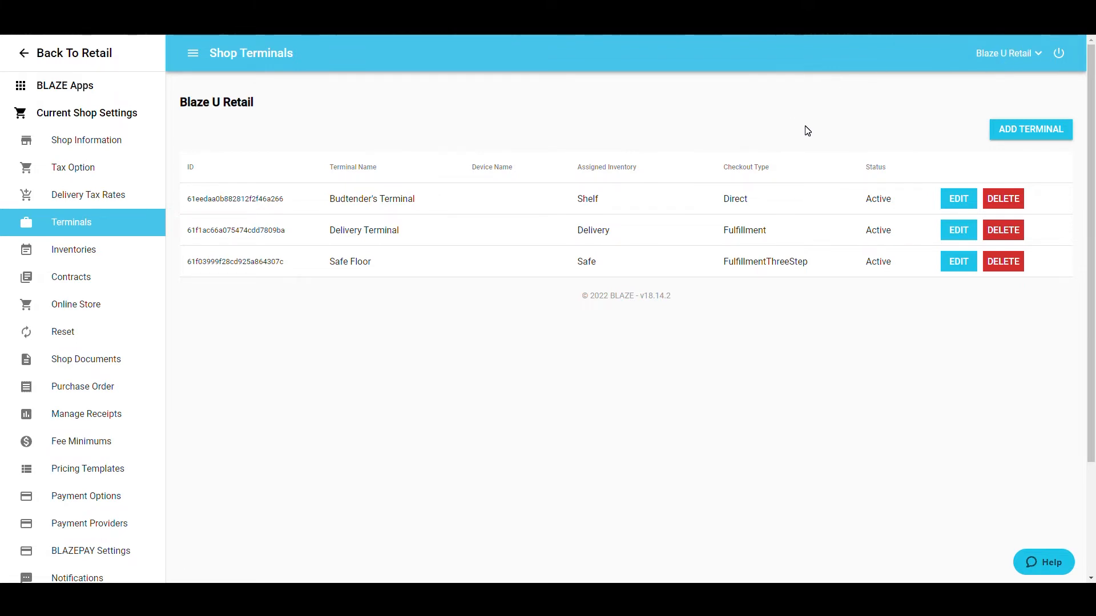
pyautogui.click(1030, 129)
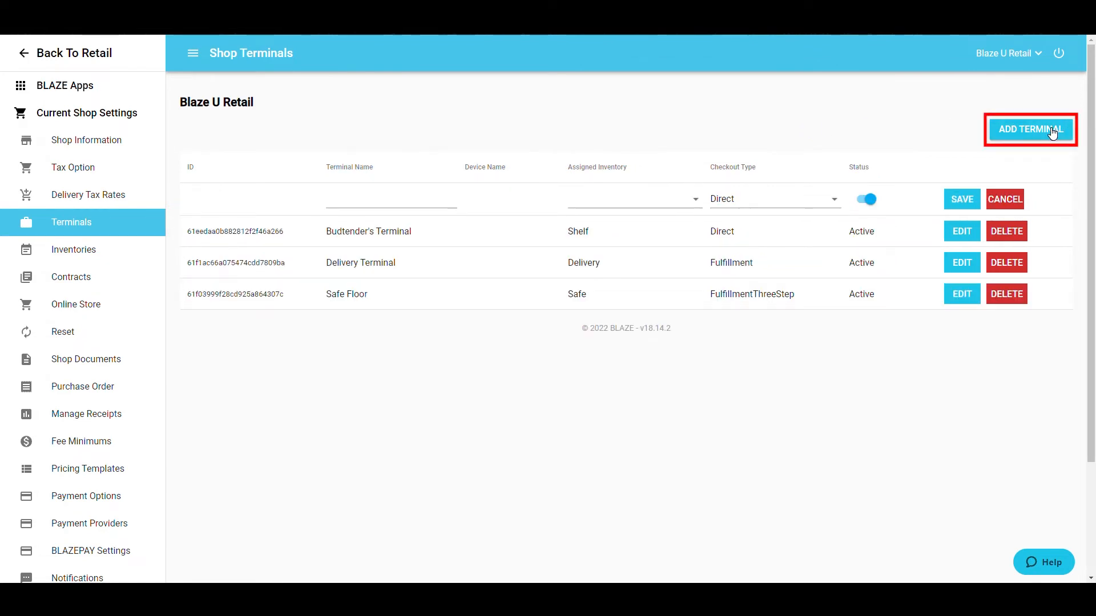
# Name the new terminal Front Desk, assign the Shelf inventory, and review checkout type choices.
pyautogui.click(1030, 129)
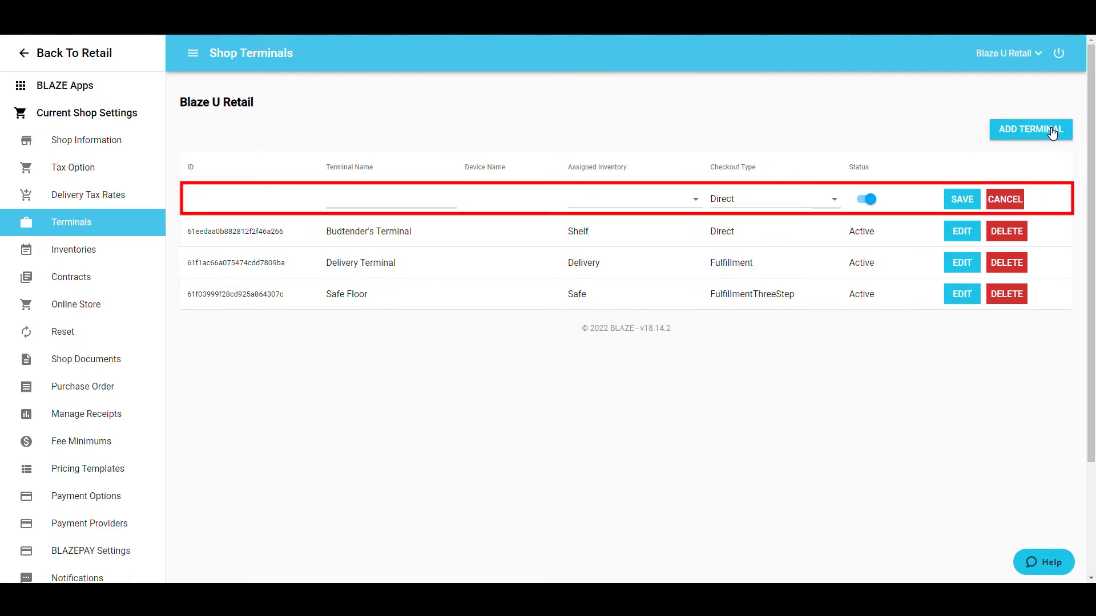
pyautogui.click(391, 199)
pyautogui.write('Front Desk')
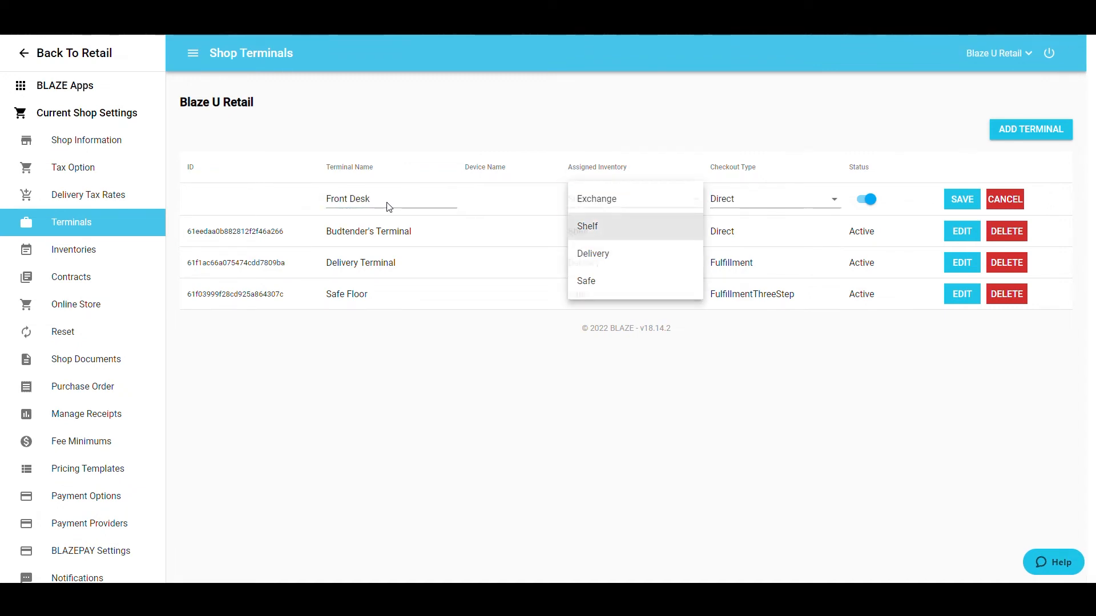
pyautogui.click(586, 226)
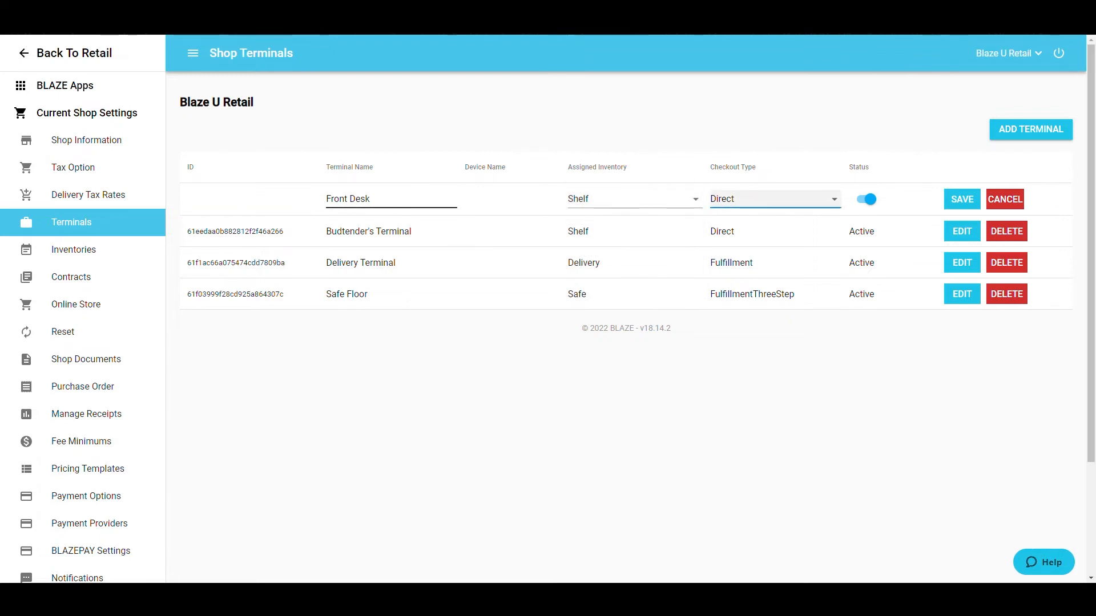
pyautogui.click(773, 198)
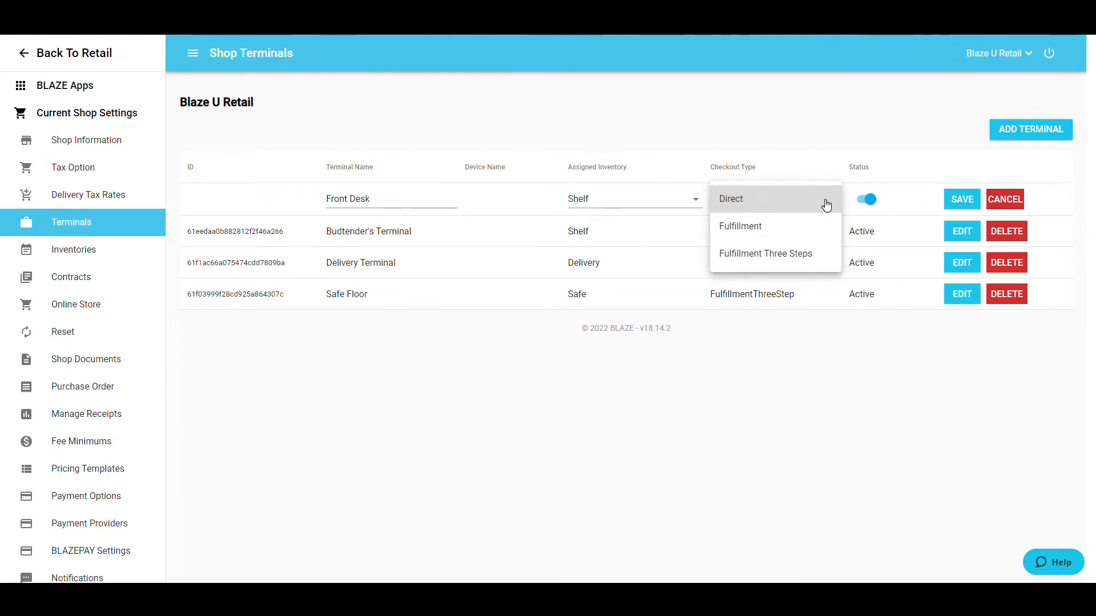
pyautogui.moveTo(871, 212)
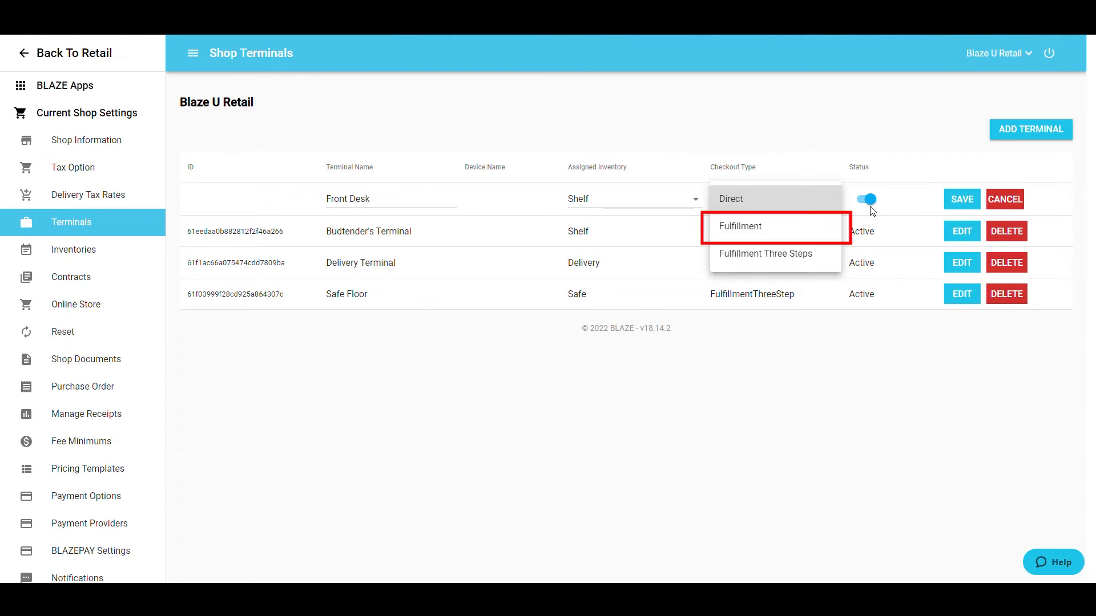
pyautogui.moveTo(793, 230)
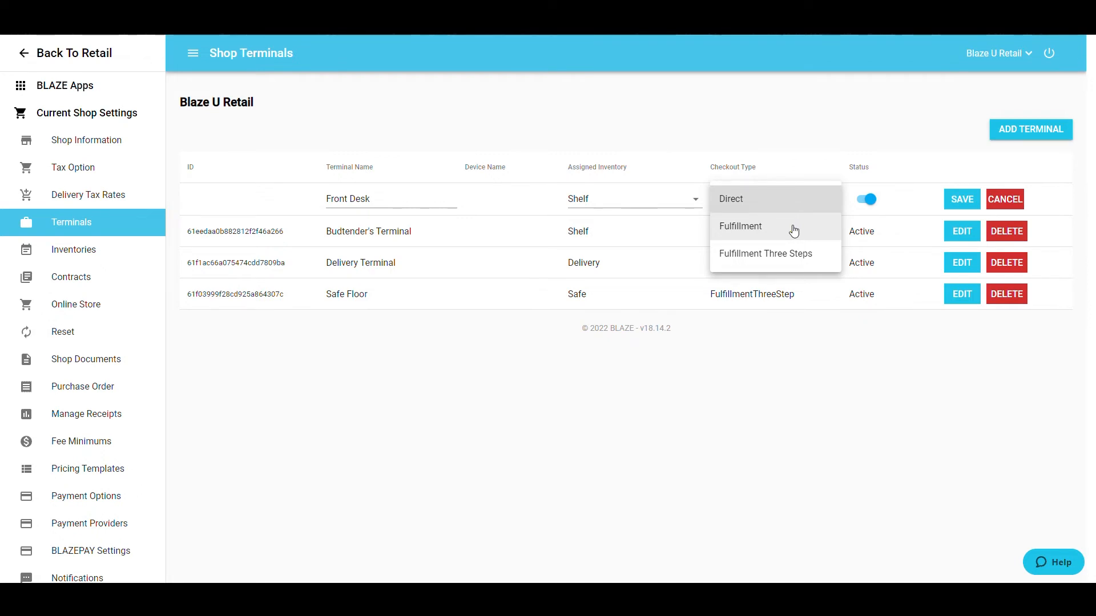
pyautogui.moveTo(814, 260)
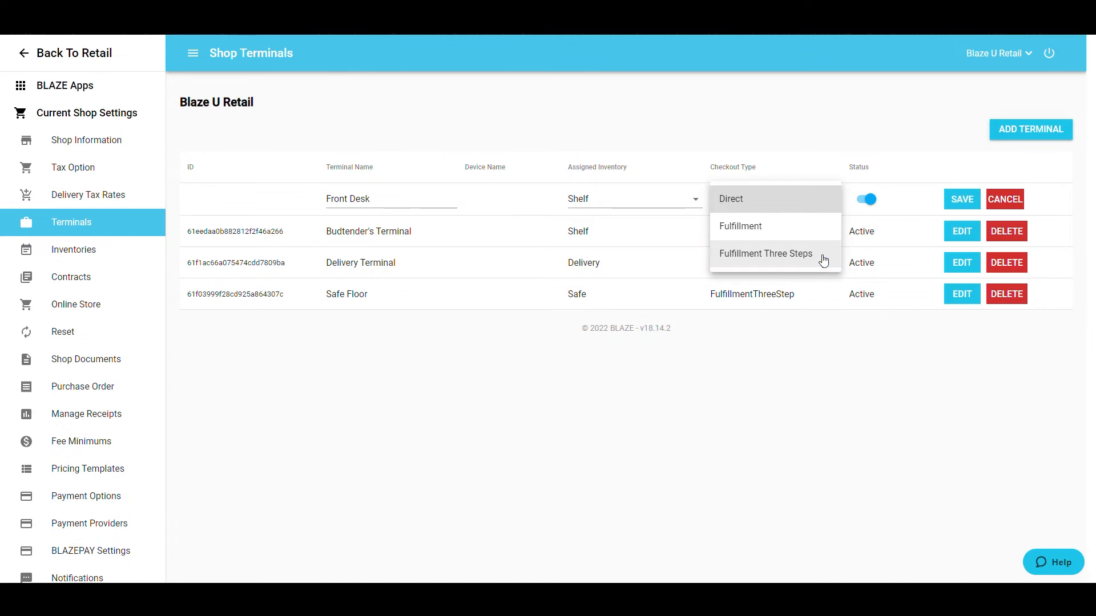
pyautogui.moveTo(816, 261)
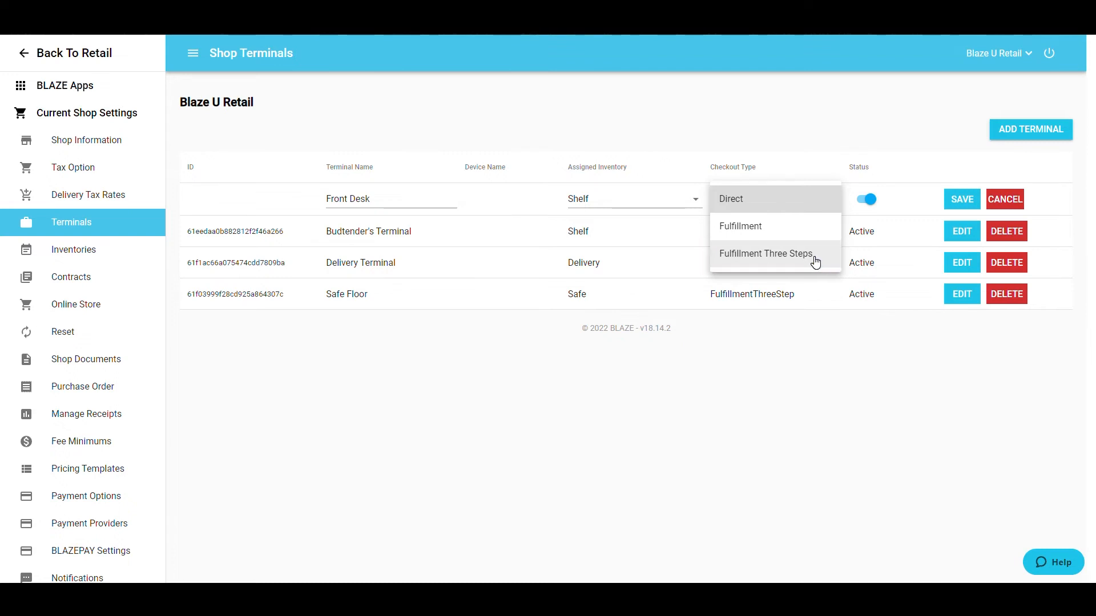
# Keep Direct checkout, set the terminal Active, and save the Front Desk terminal.
pyautogui.click(731, 198)
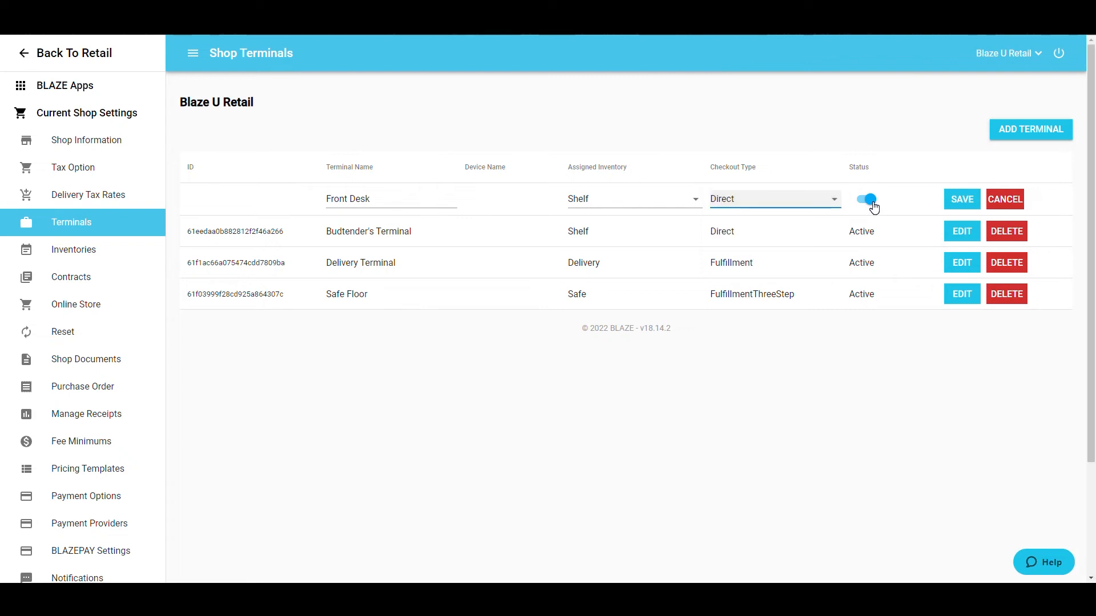
pyautogui.click(866, 199)
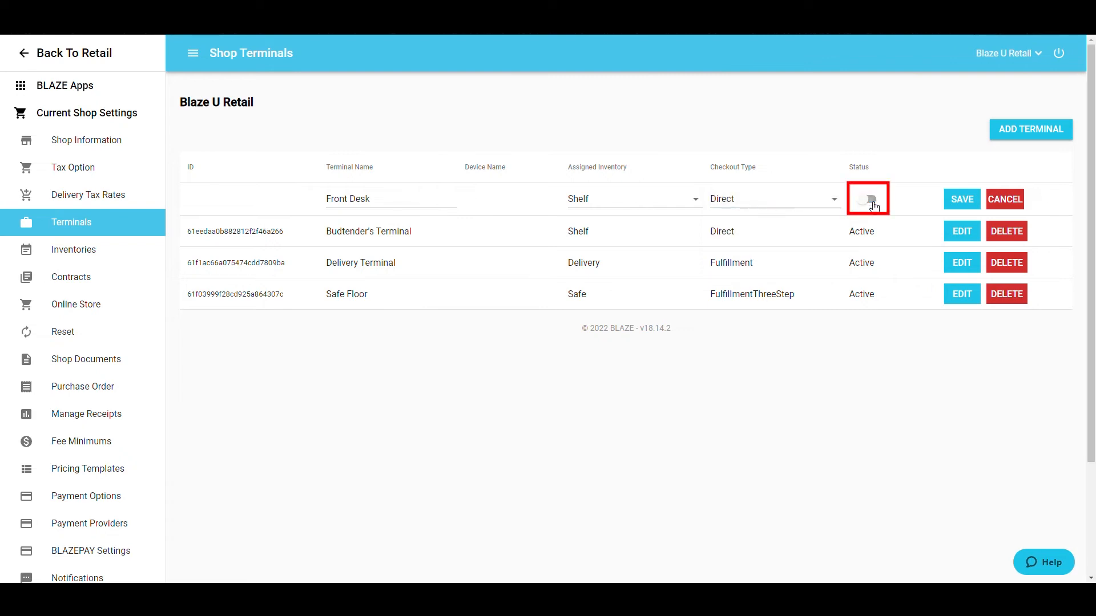
pyautogui.click(866, 198)
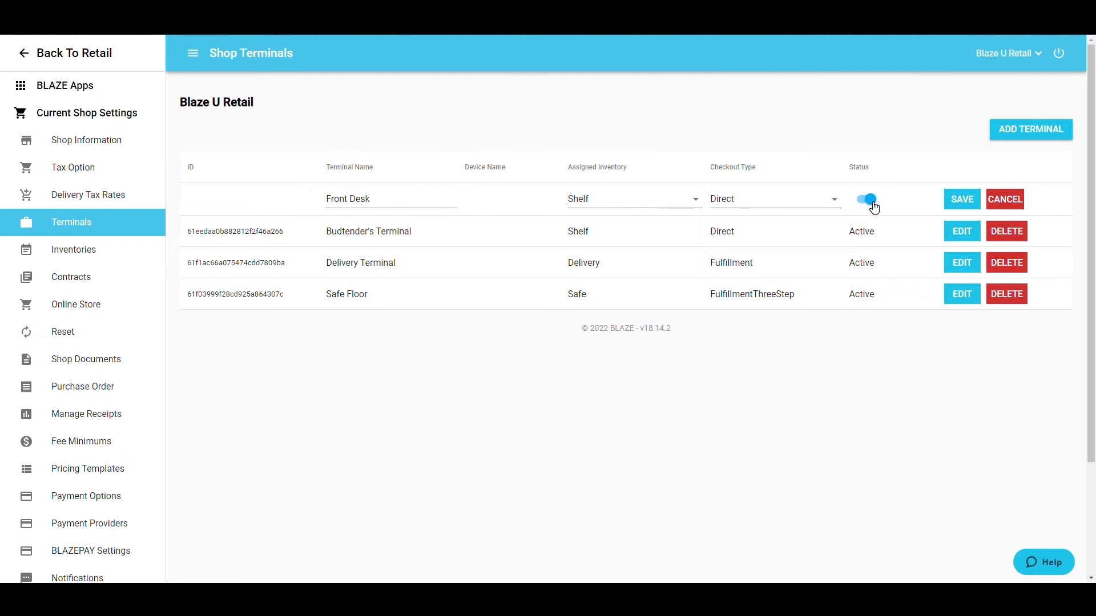
pyautogui.click(866, 201)
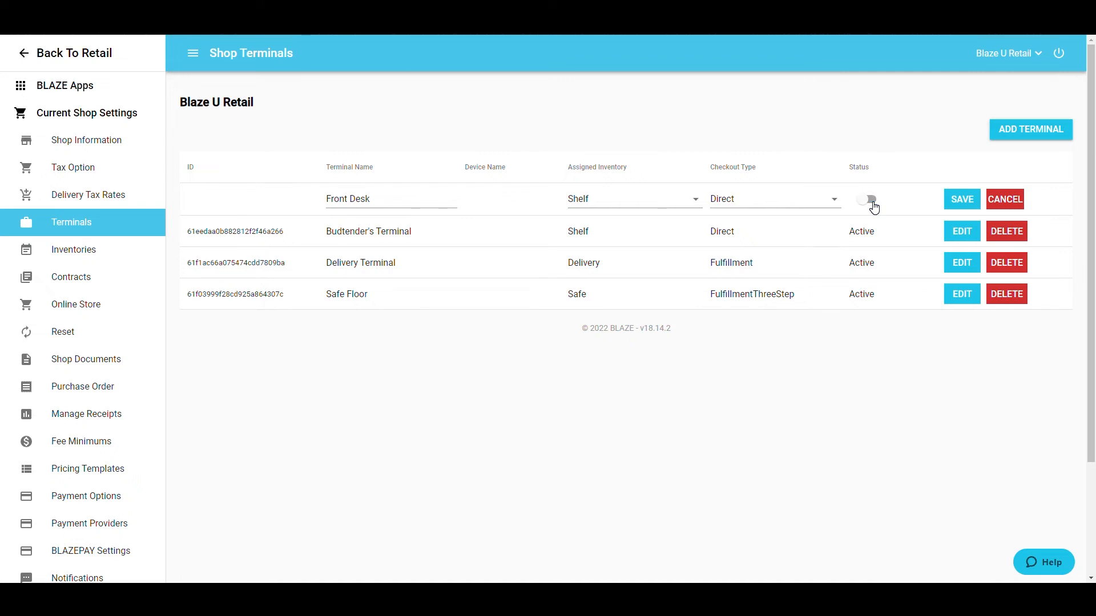
pyautogui.click(866, 201)
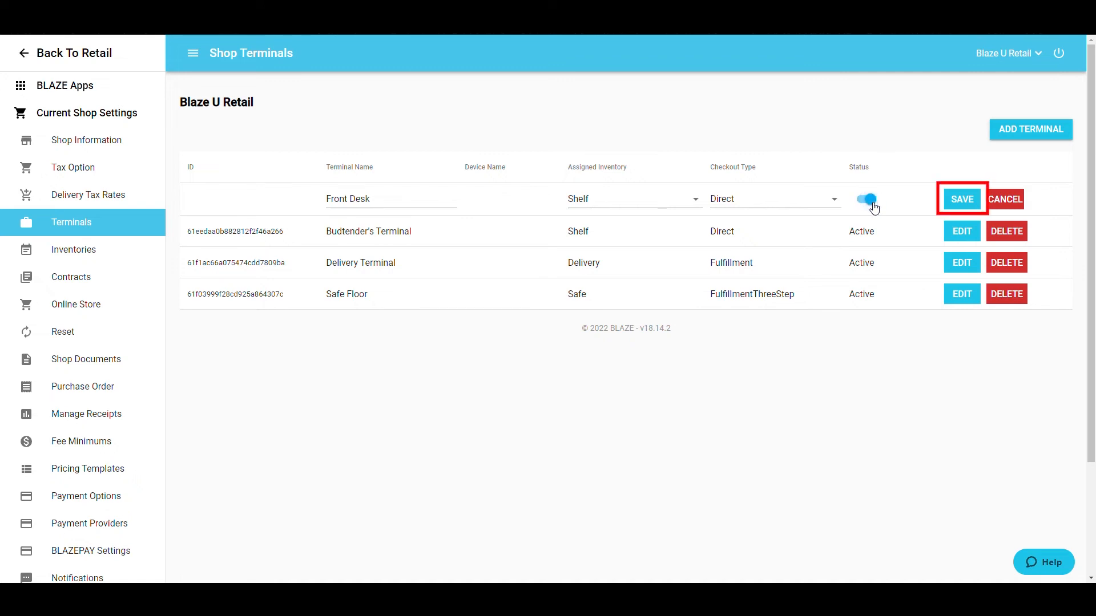
pyautogui.click(961, 198)
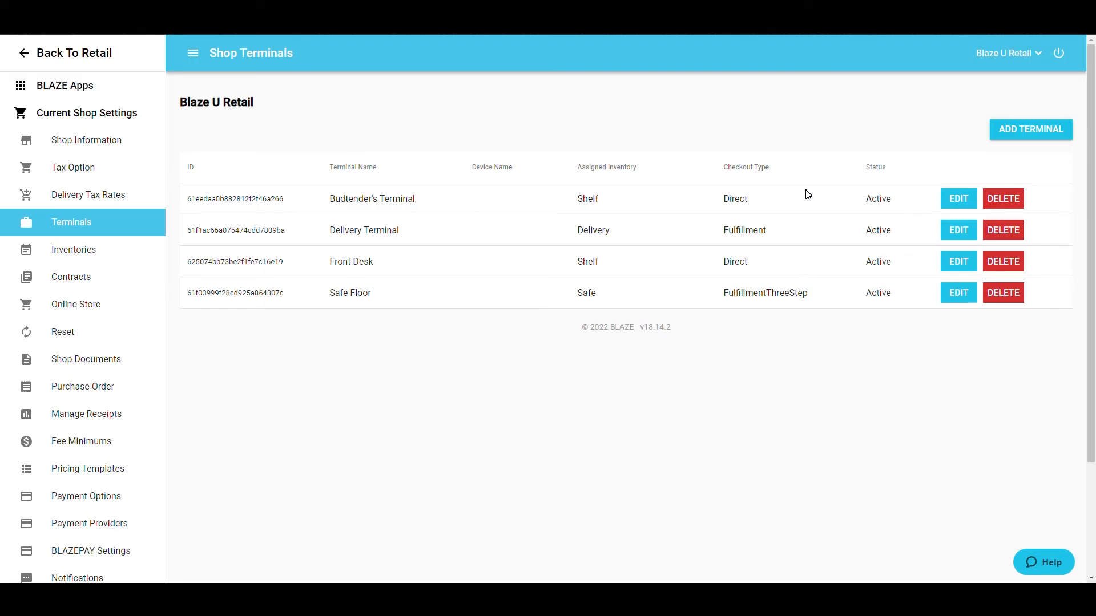
pyautogui.moveTo(469, 273)
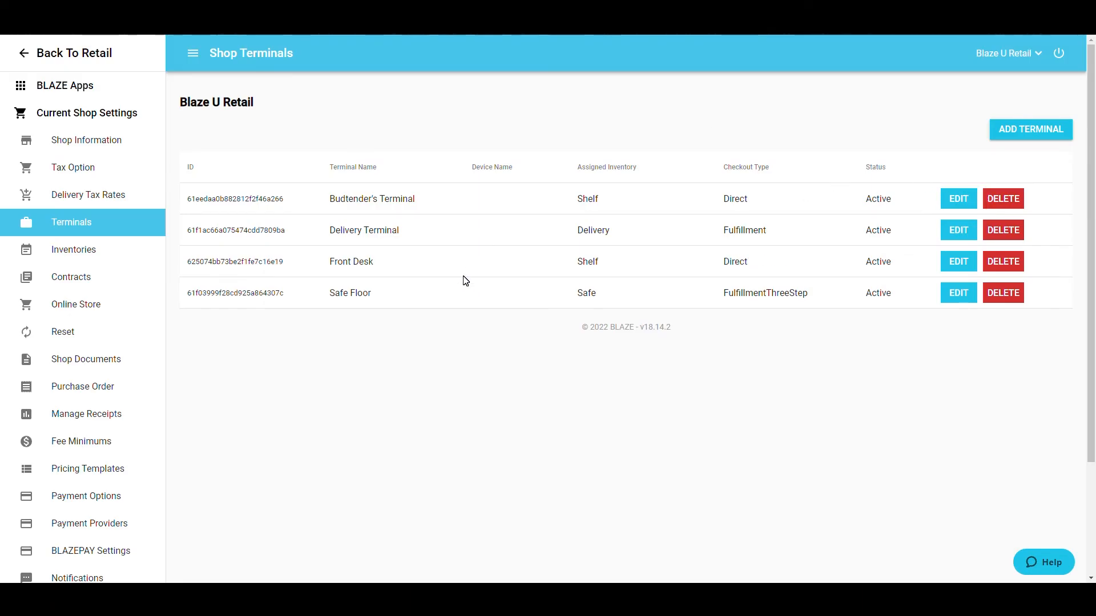
pyautogui.moveTo(966, 249)
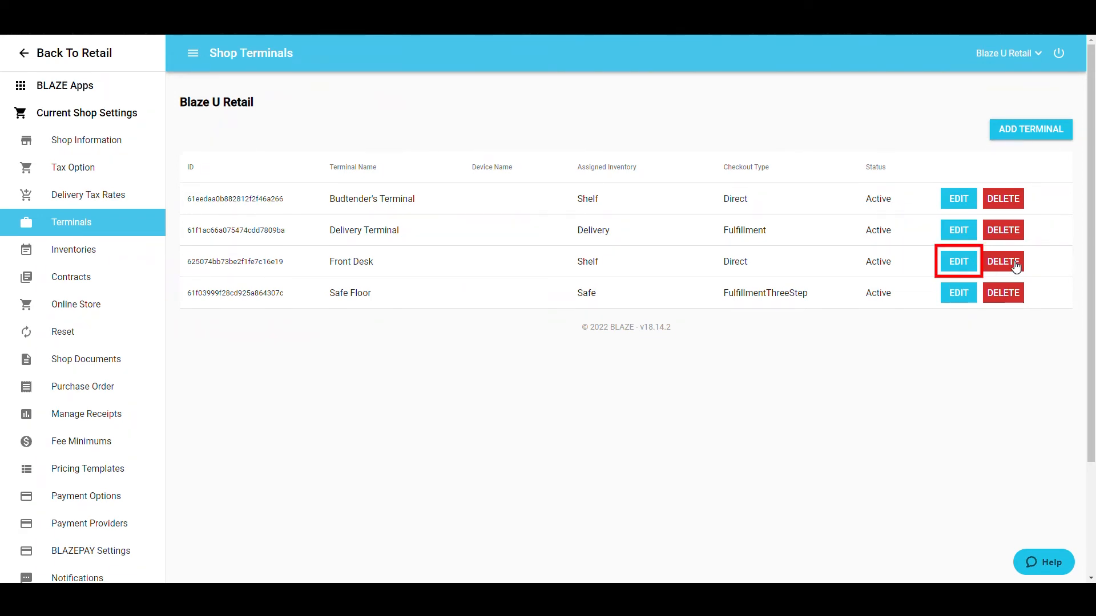
pyautogui.moveTo(1002, 262)
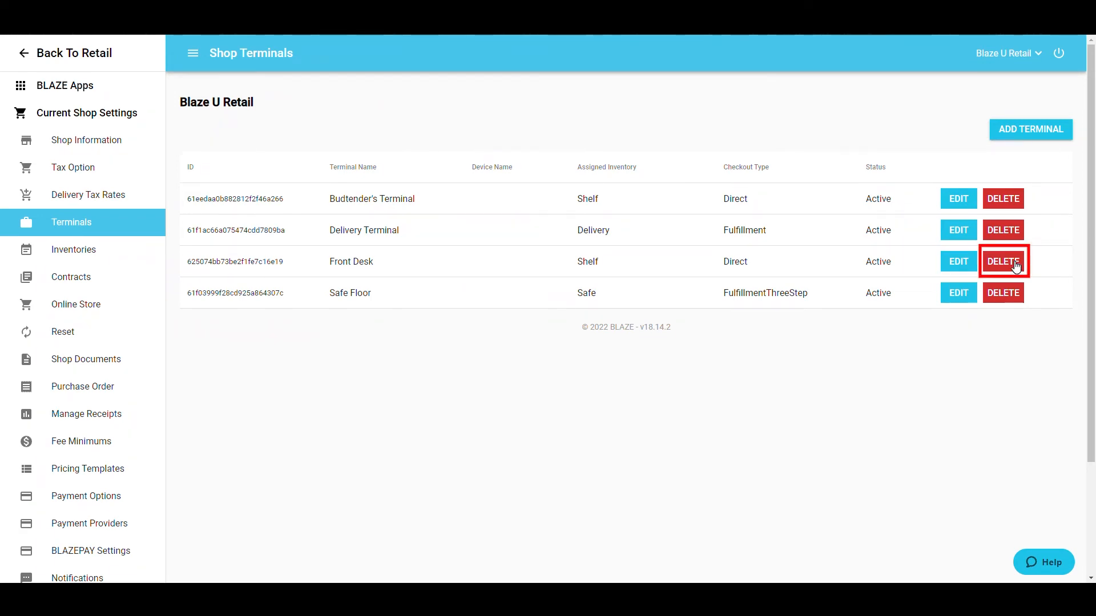
# Delete the Front Desk terminal and confirm, leaving the other three terminals.
pyautogui.click(1003, 261)
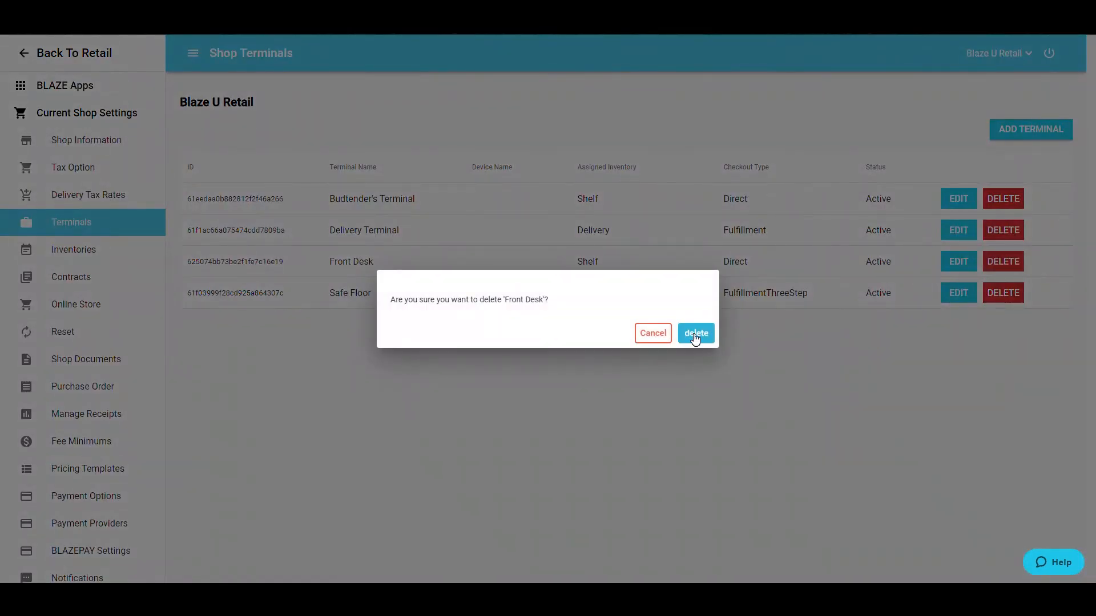
pyautogui.click(696, 334)
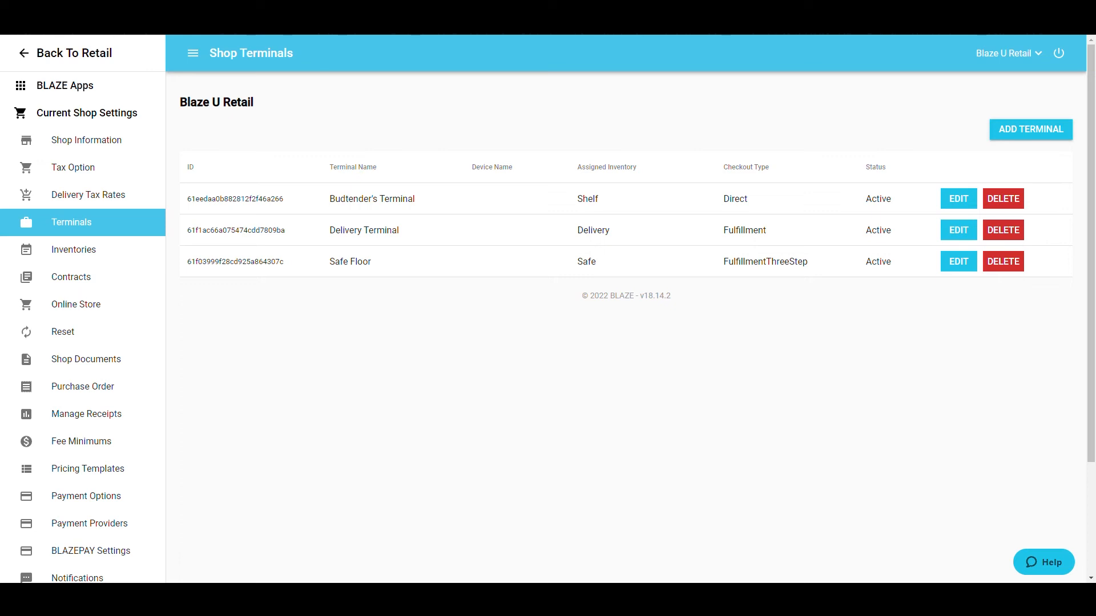
pyautogui.moveTo(174, 148)
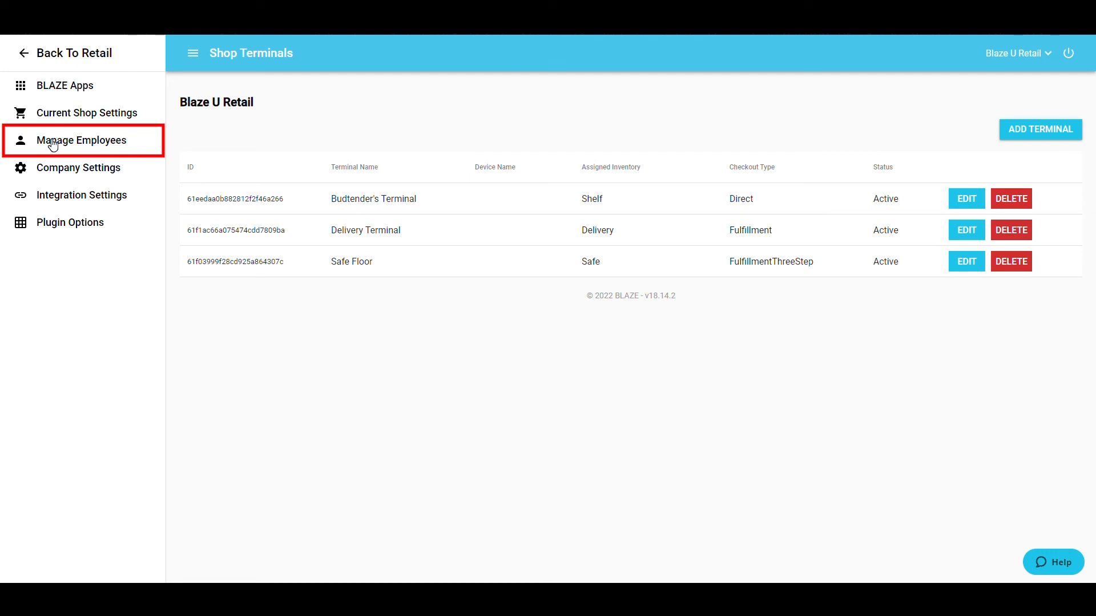
# From All Employees under Manage Employees, view the record of Budtender employee 90961.
pyautogui.click(83, 141)
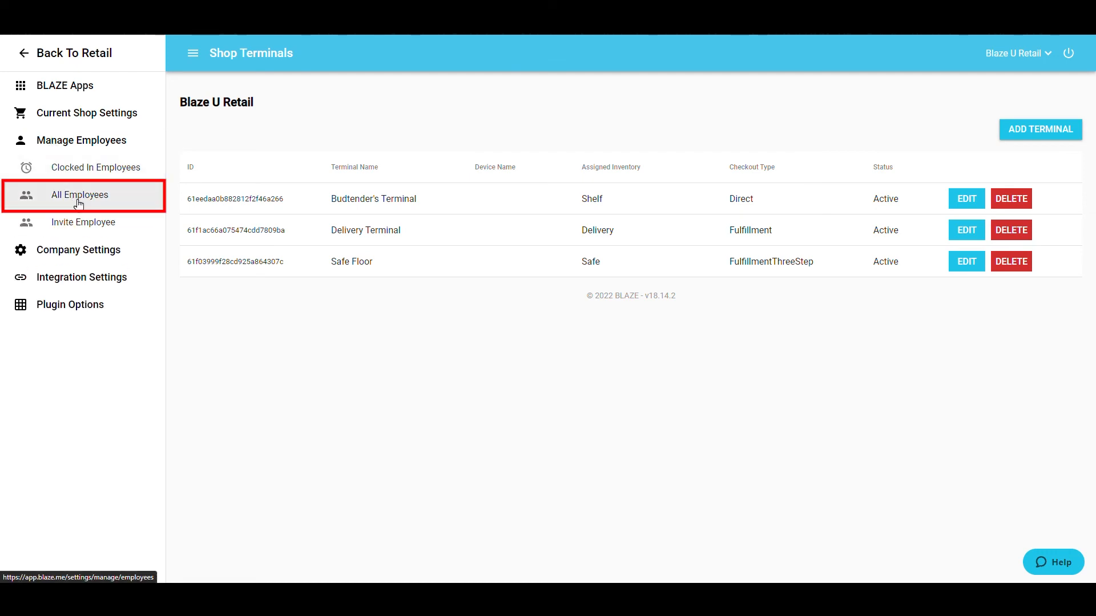
pyautogui.click(80, 196)
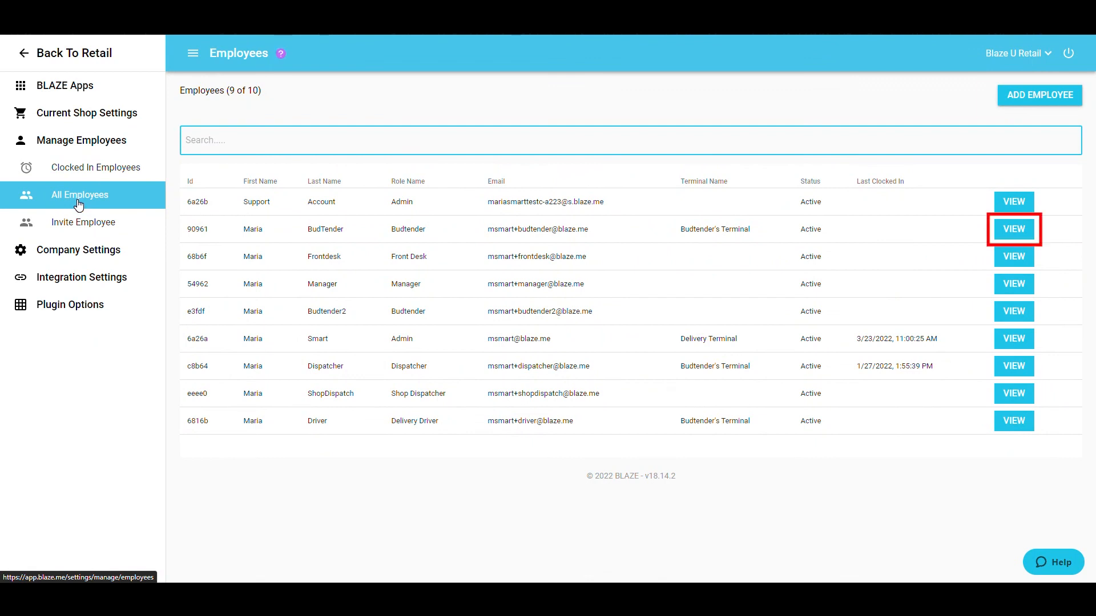
pyautogui.moveTo(649, 158)
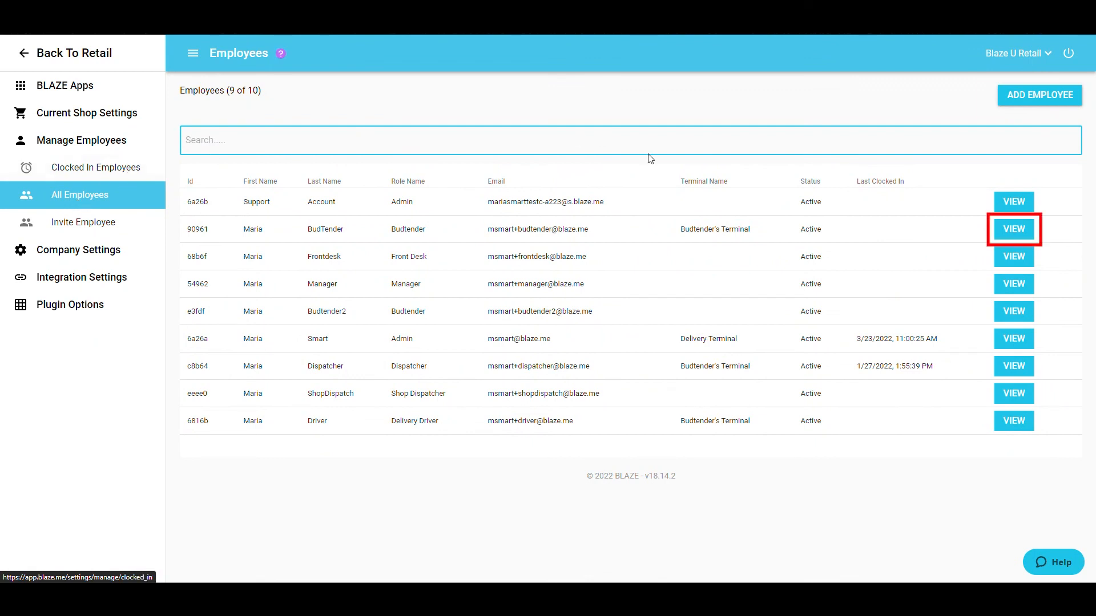
pyautogui.click(1013, 229)
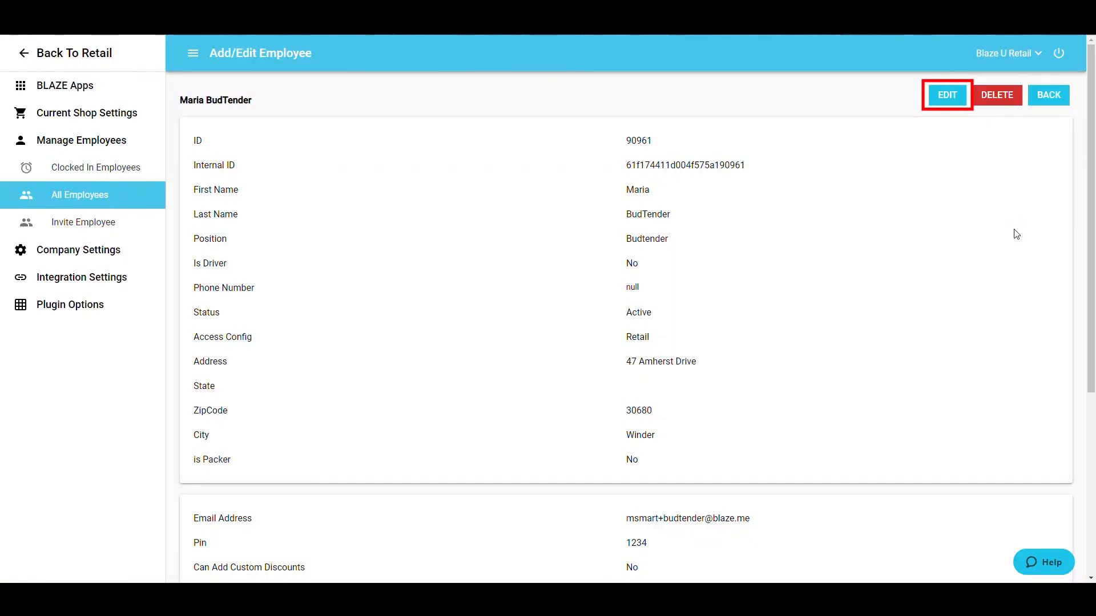
# Edit Maria BudTender's details and update them so the success confirmation appears.
pyautogui.click(946, 95)
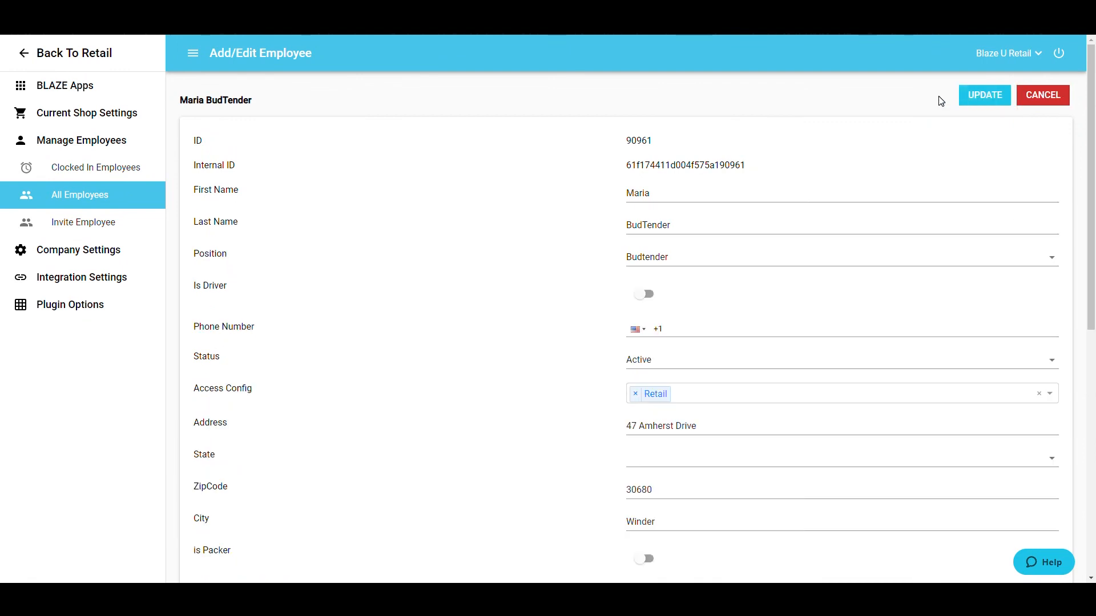
pyautogui.scroll(-3)
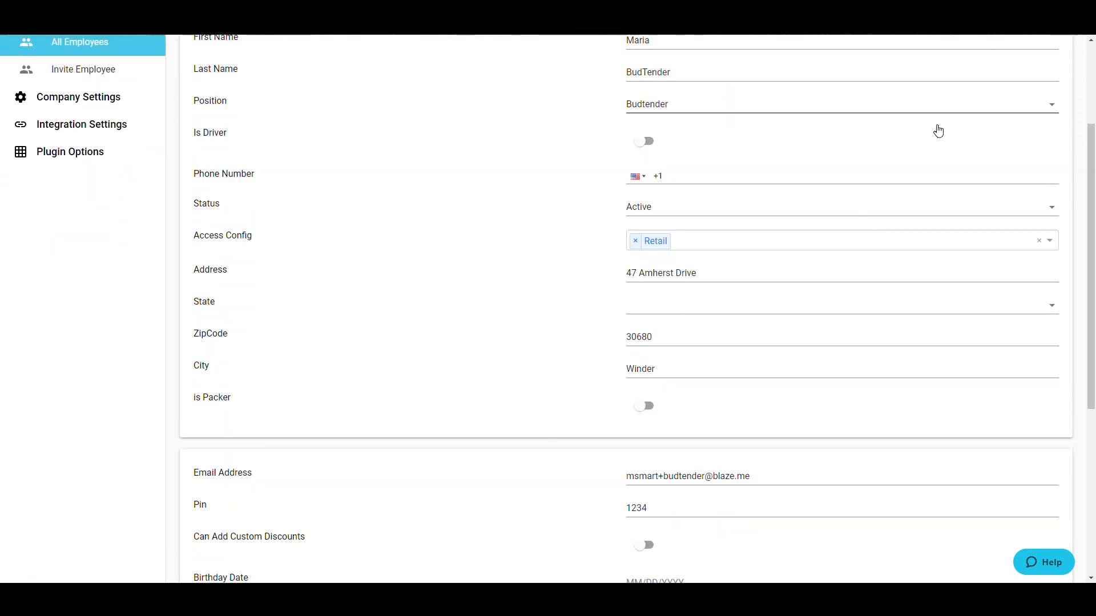
pyautogui.scroll(-3)
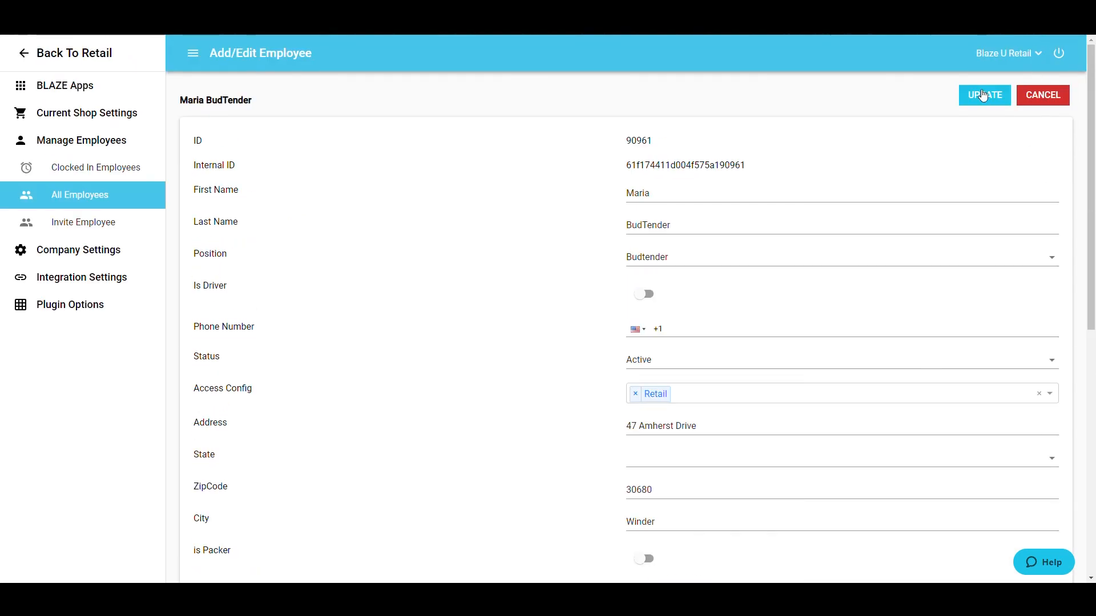
pyautogui.click(984, 95)
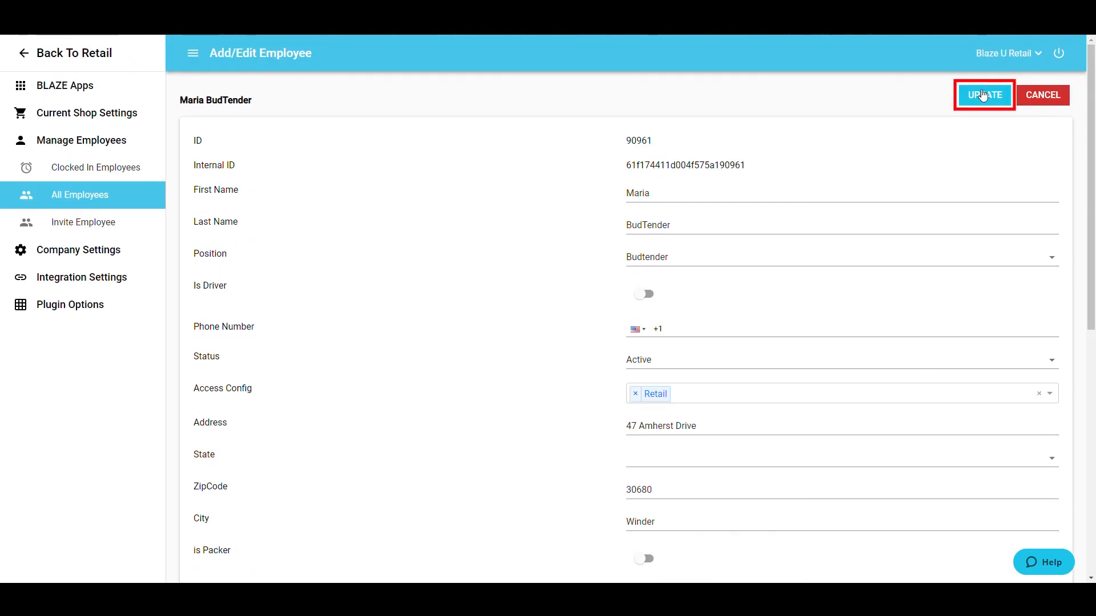
pyautogui.click(984, 95)
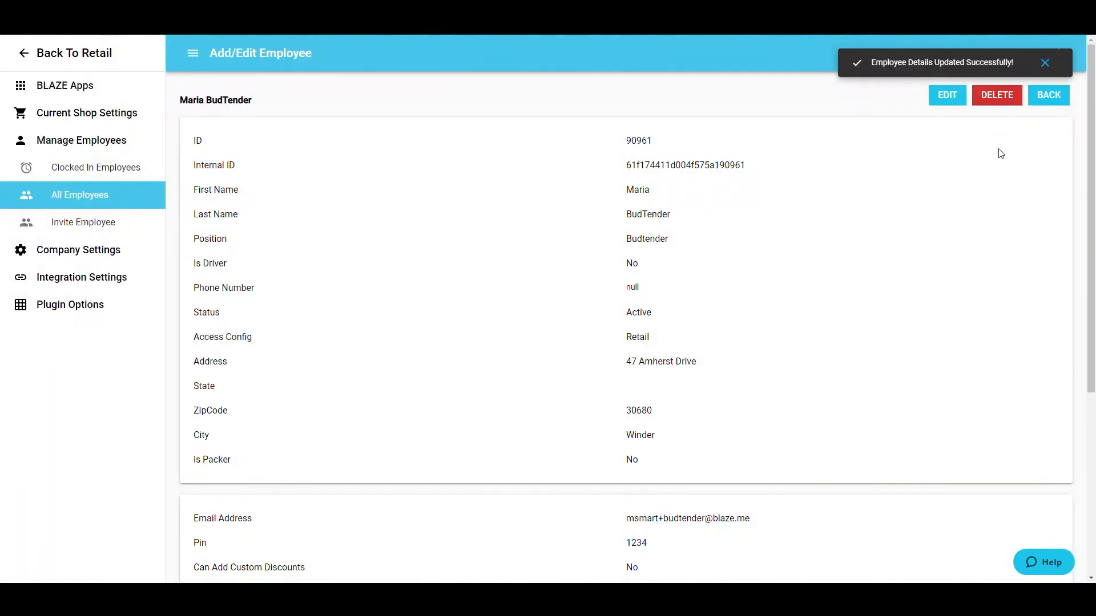
pyautogui.moveTo(944, 300)
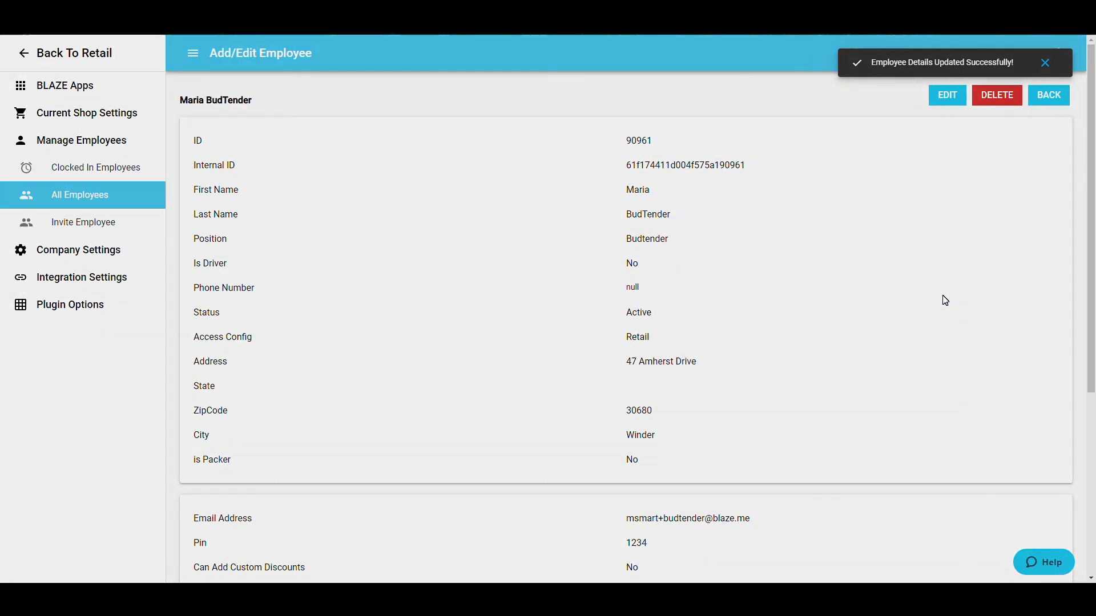